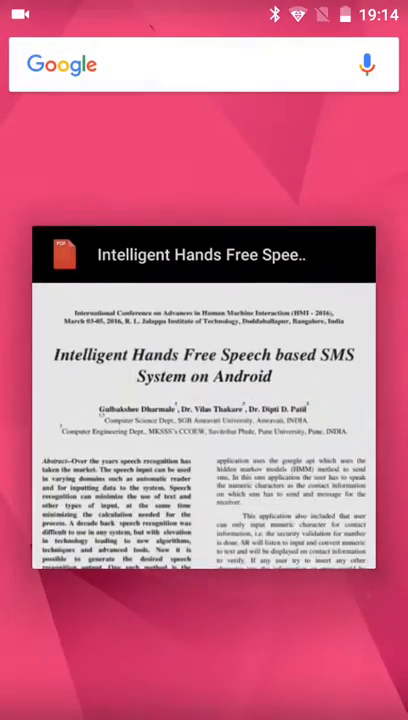
Open the speech-based SMS paper from the feed and read down its first page
{"action": "left_click", "coordinate": [204, 254]}
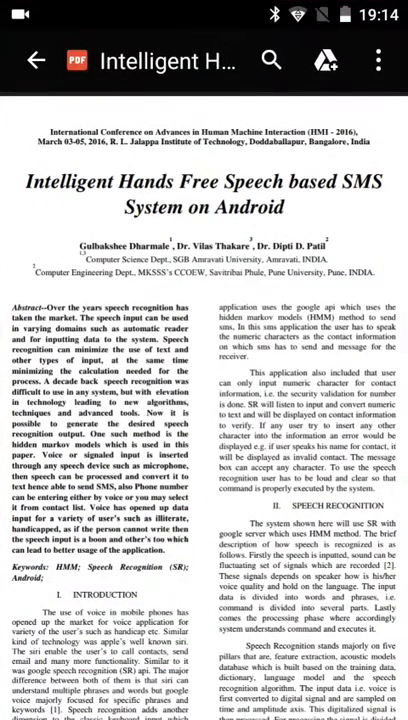
{"action": "scroll", "scroll_direction": "down", "scroll_amount": 3}
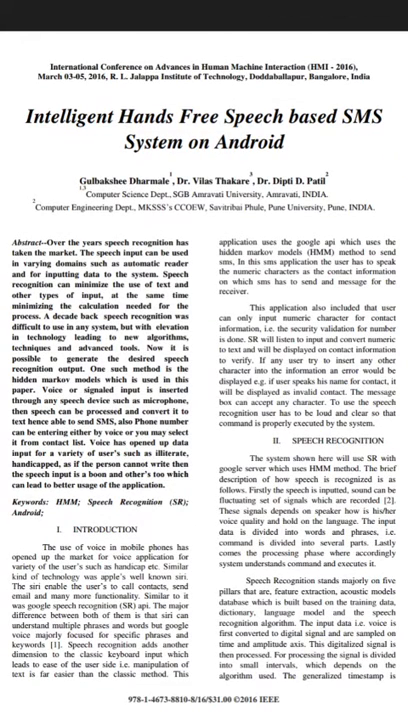
{"action": "scroll", "scroll_direction": "down", "scroll_amount": 3}
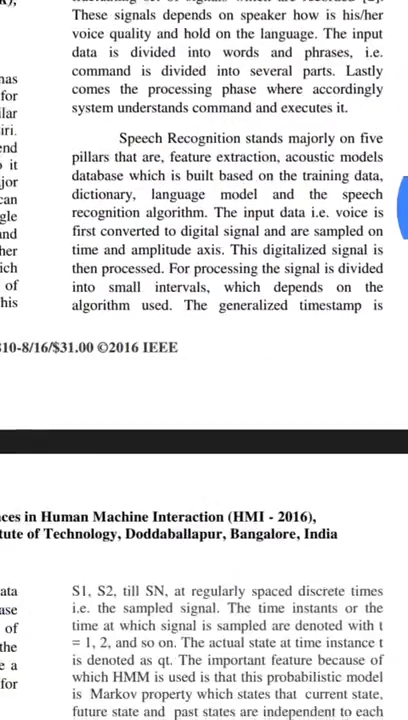
Scroll through Fig. 3, the Conclusion and references, then leave to the home screen
{"action": "scroll", "scroll_direction": "down", "scroll_amount": 3}
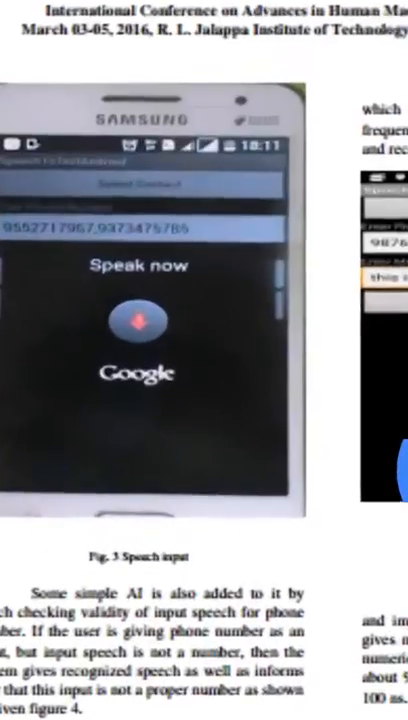
{"action": "scroll", "scroll_direction": "down", "scroll_amount": 3}
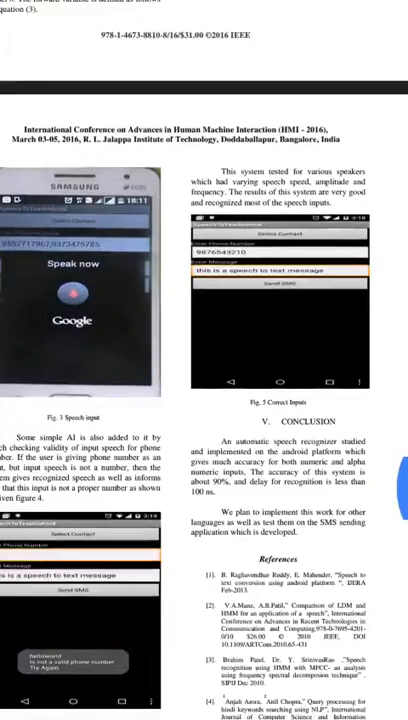
{"action": "scroll", "scroll_direction": "down", "scroll_amount": 3}
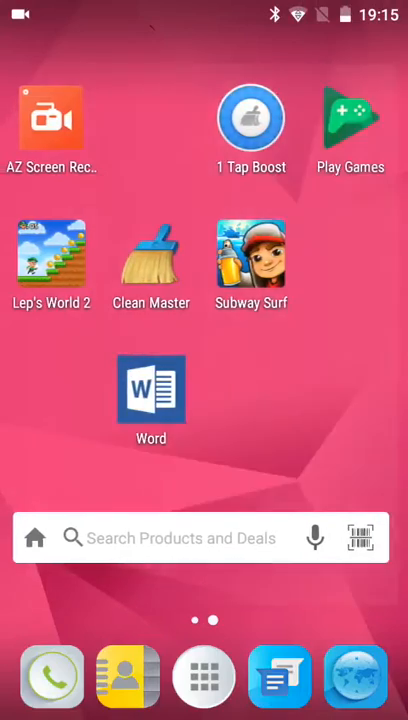
Launch the speech SMS app and reach its empty Add Contacts form
{"action": "left_click", "coordinate": [204, 676]}
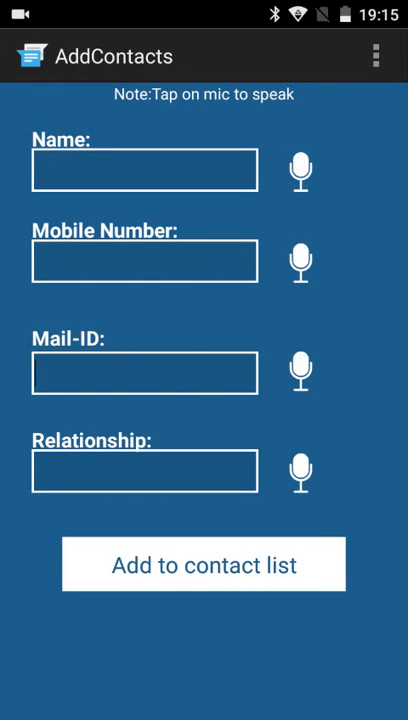
Dictate the name Lijith and the mobile number by voice, retrying the number when not caught
{"action": "left_click", "coordinate": [300, 170]}
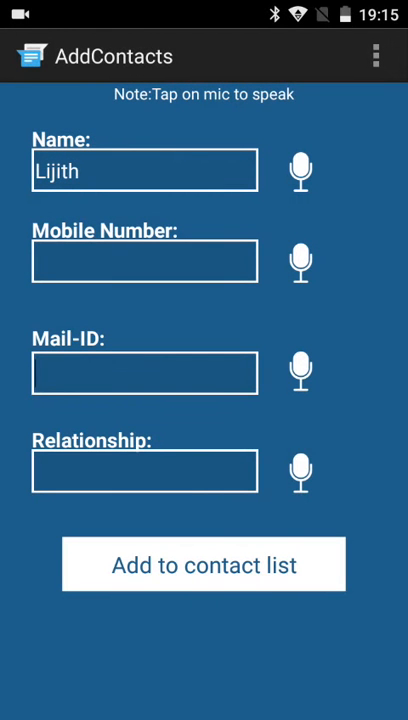
{"action": "left_click", "coordinate": [300, 260]}
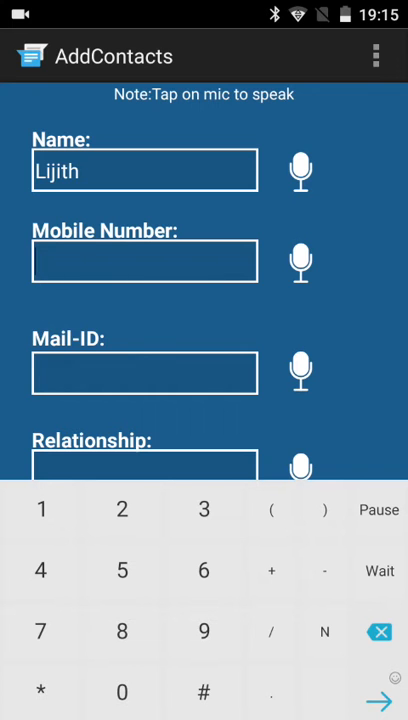
{"action": "left_click", "coordinate": [296, 260]}
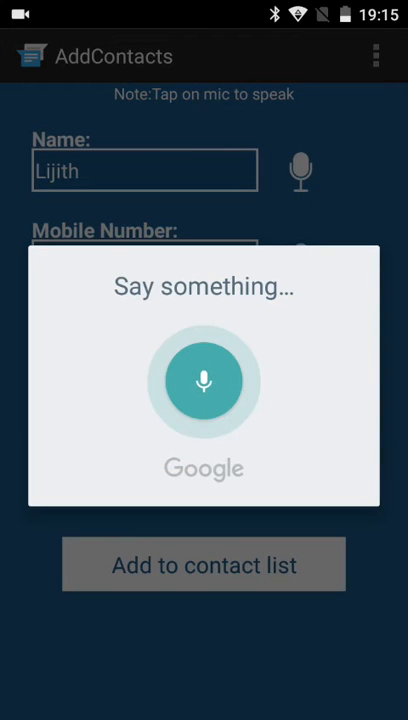
{"action": "left_click", "coordinate": [204, 380]}
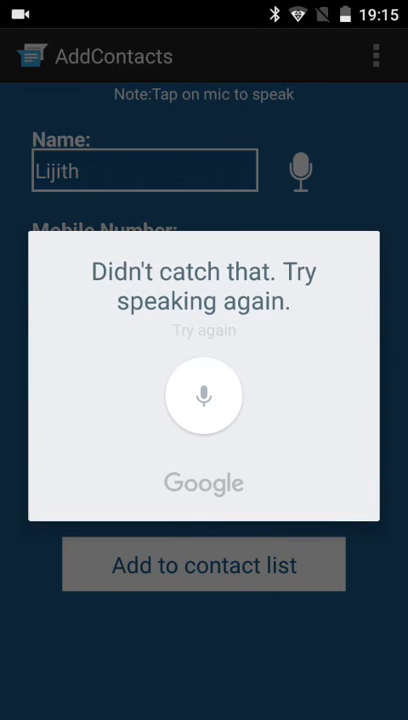
{"action": "left_click", "coordinate": [204, 396]}
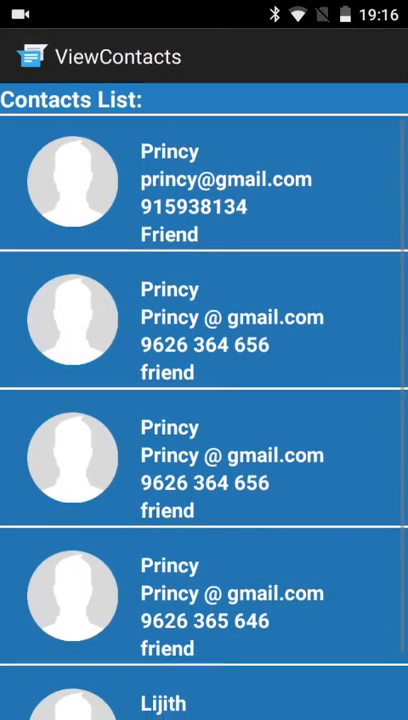
{"action": "scroll", "scroll_direction": "down", "scroll_amount": 3}
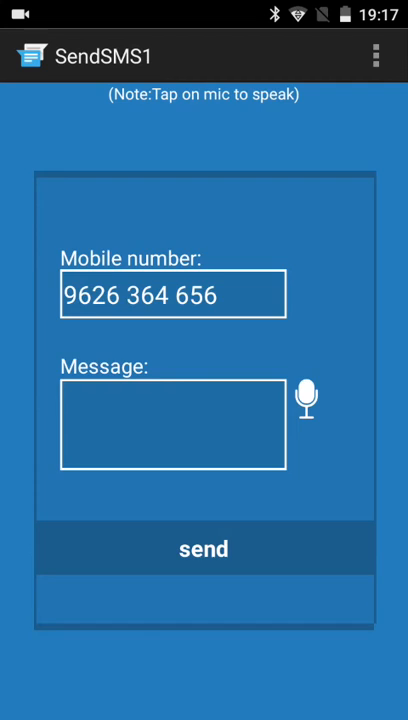
{"action": "left_click", "coordinate": [308, 398]}
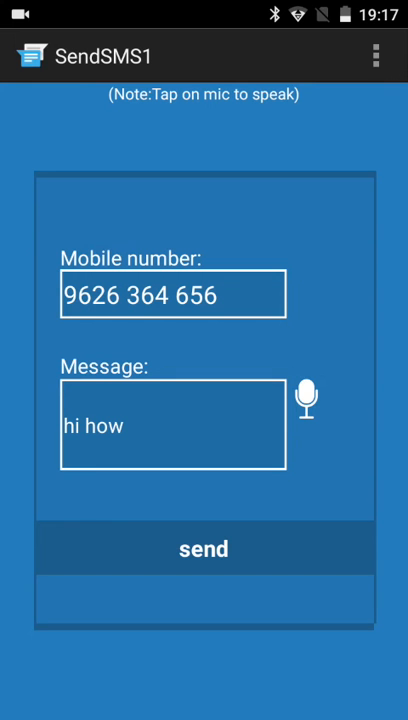
{"action": "left_click", "coordinate": [204, 548]}
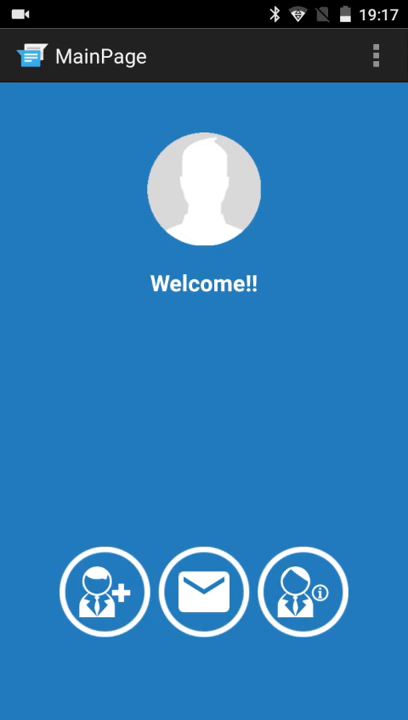
{"action": "left_click", "coordinate": [204, 588]}
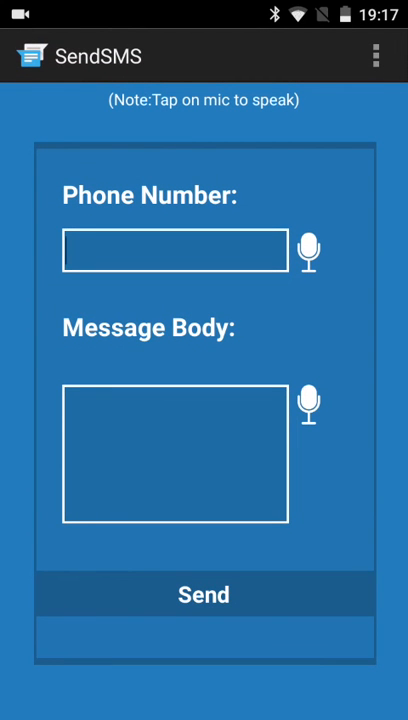
{"action": "left_click", "coordinate": [176, 250]}
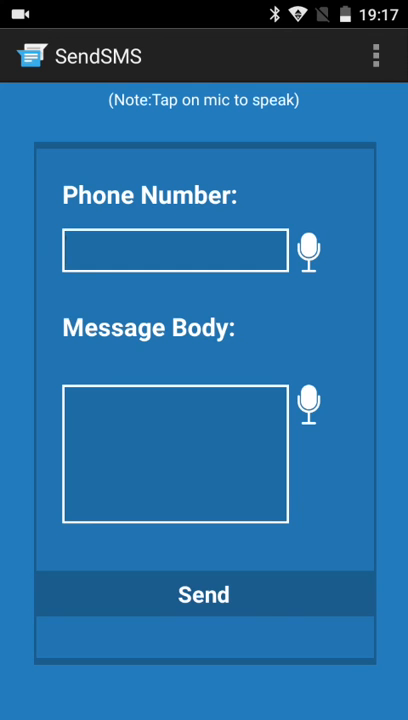
{"action": "left_click", "coordinate": [310, 248]}
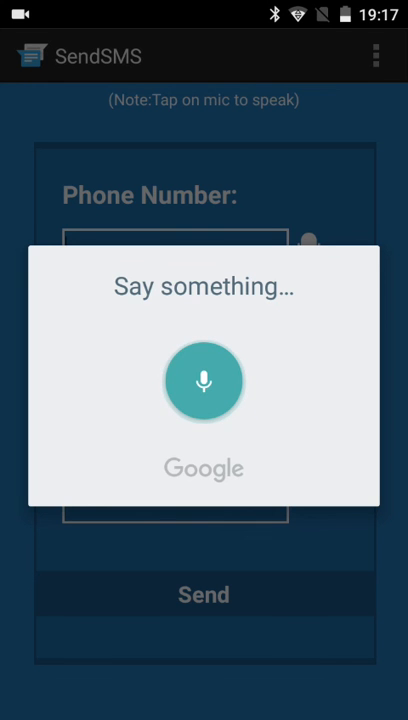
Dictate "hi how are you", send it so it saves as a draft, and return to the welcome page
{"action": "left_click", "coordinate": [204, 380]}
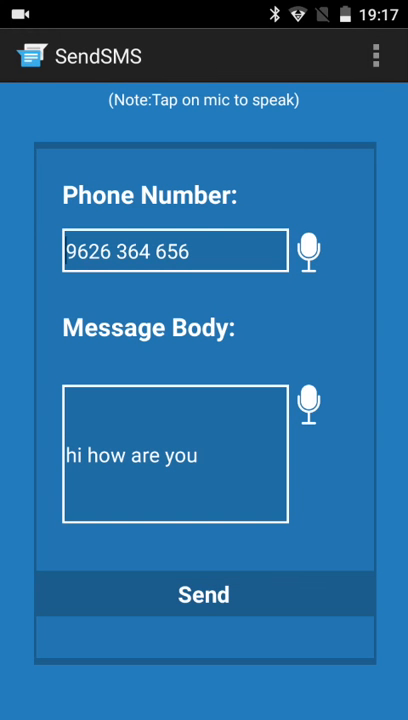
{"action": "left_click", "coordinate": [204, 594]}
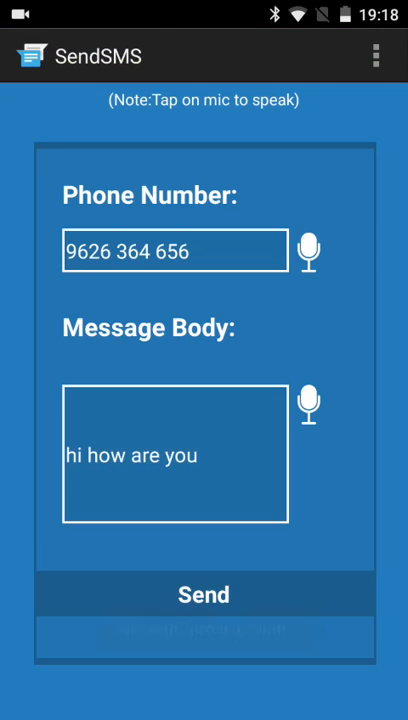
{"action": "left_click", "coordinate": [204, 594]}
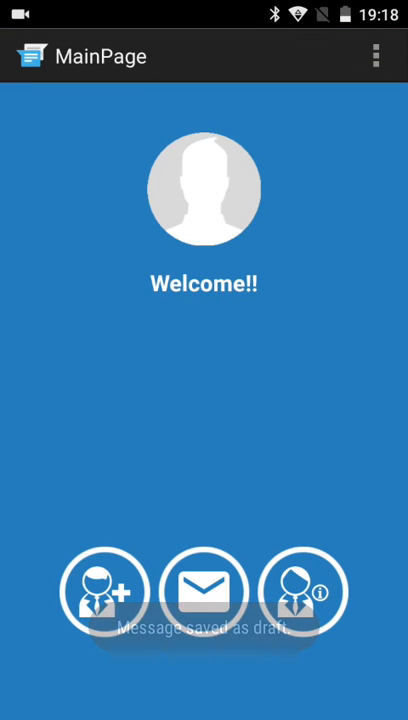